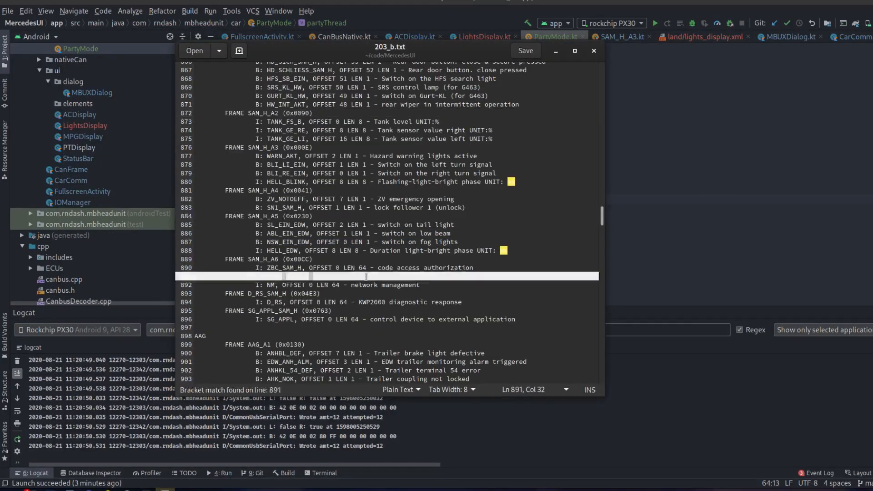
Create IntentManager.kt as a BroadcastReceiver logging each intent's action and all extras values.
left_click(482, 36)
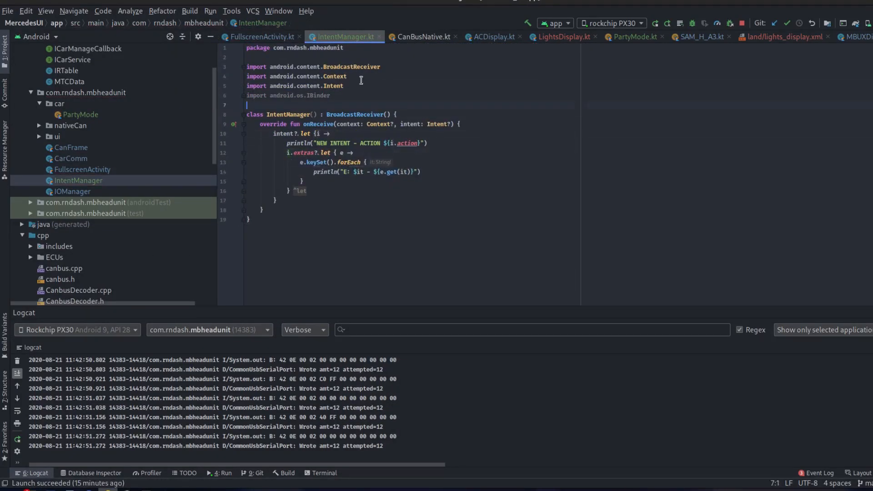
Register Microntek intent actions in FullscreenActivity, add BTMusic.kt and status_bar.xml, begin editing PartyMode.startThread.
left_click(261, 36)
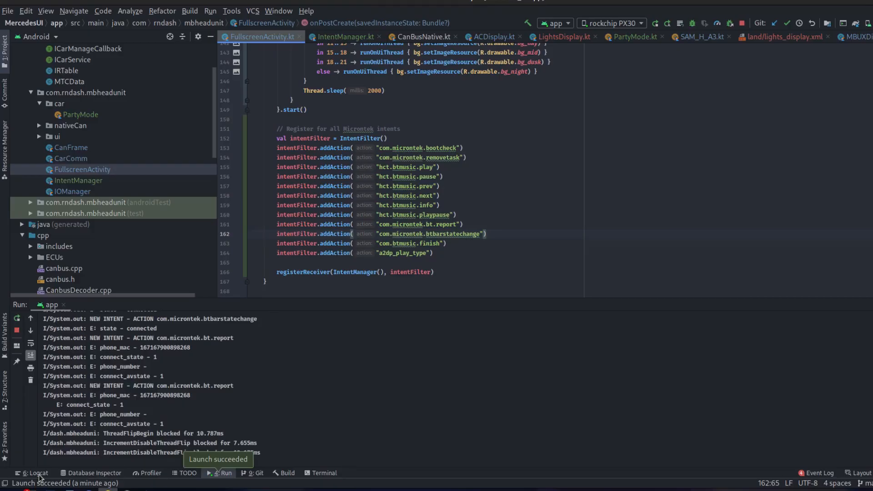
left_click(31, 472)
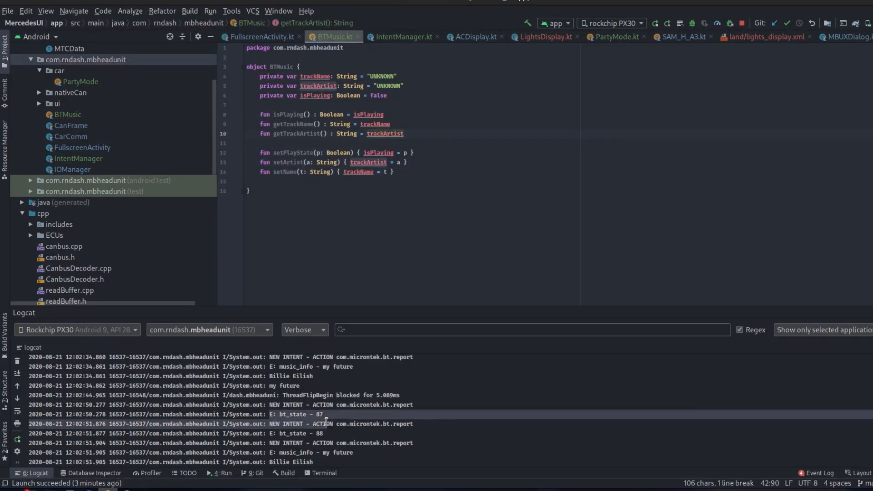
left_click(402, 36)
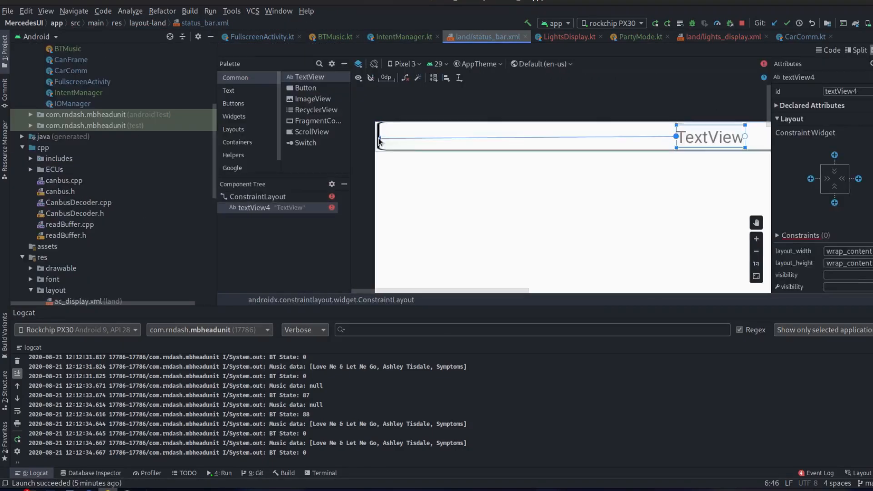
left_click(260, 37)
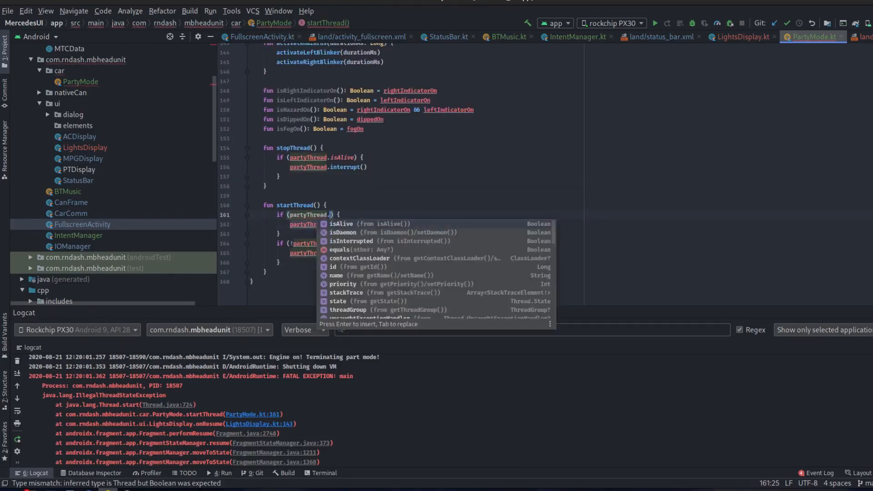
Null partyThread on stop and create a new Thread on start, then bring up KOMBI_A5.kt.
left_click(654, 23)
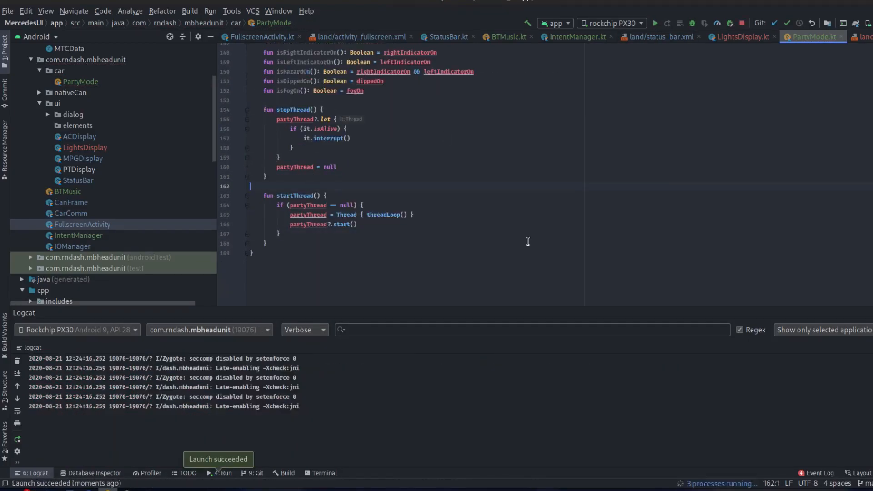
left_click(78, 235)
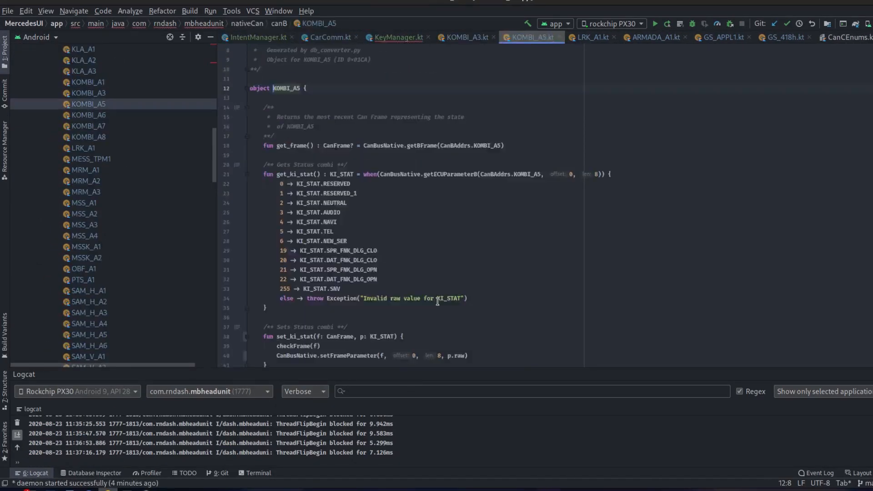
Add KeyManager watcher thread comparing frames, CanFrame equals override, and a debug log in ECU.h getParam.
left_click(393, 37)
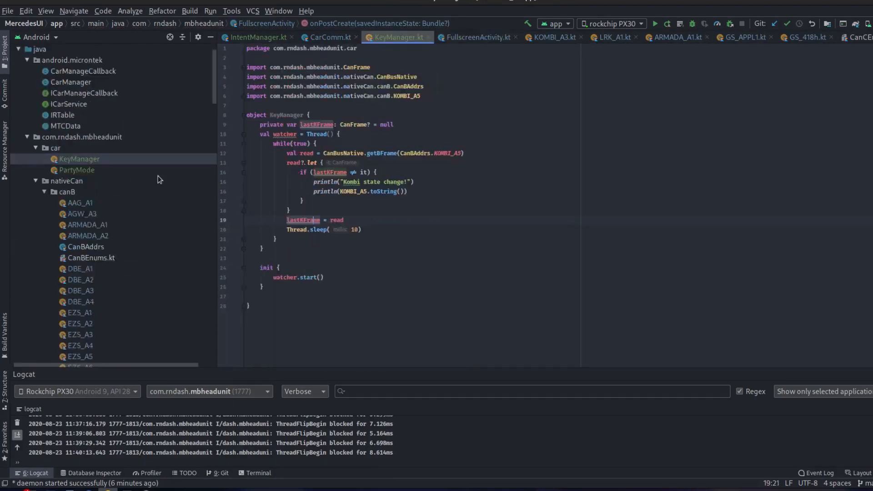
type("?.le")
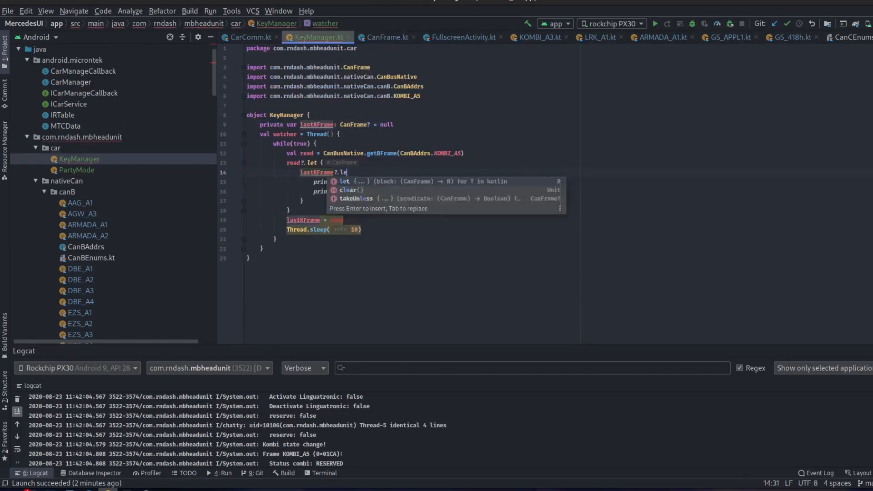
left_click(384, 37)
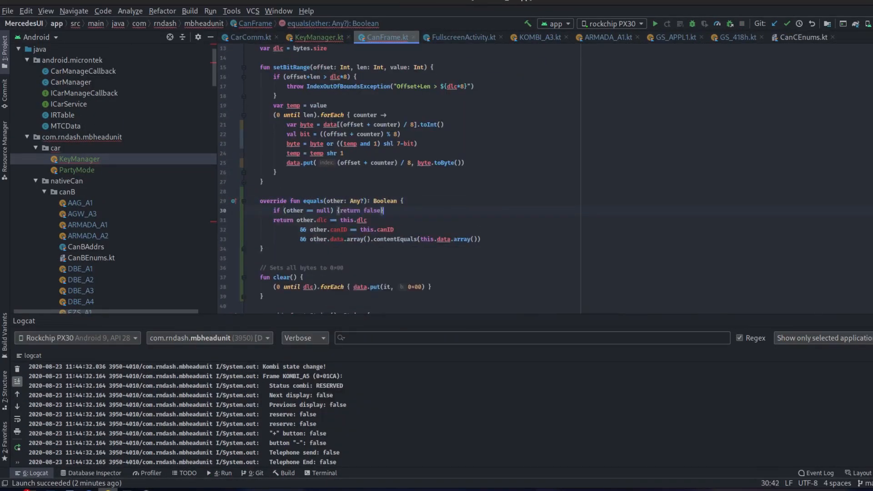
left_click(319, 37)
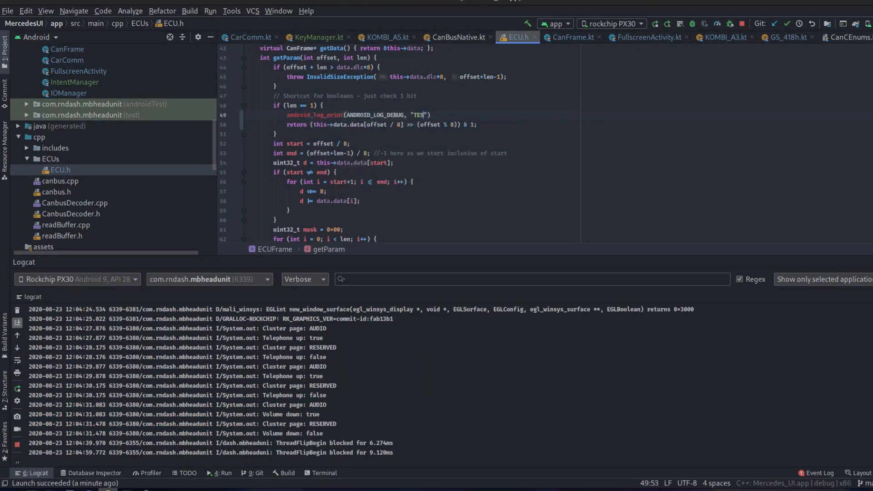
Set isIdle, volUp/volDown, telUp/telDown, pgUp/pgDown flags from KOMBI_A5 and add KeyState.kt release() logic.
left_click(311, 37)
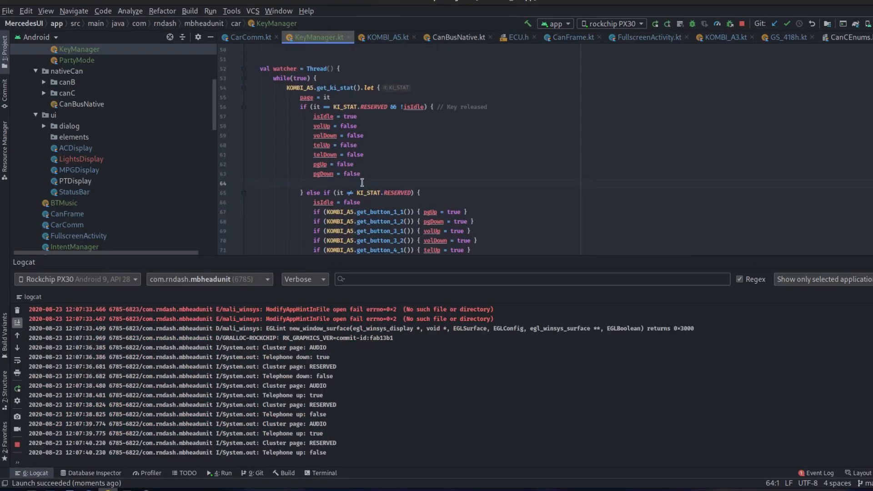
left_click(515, 38)
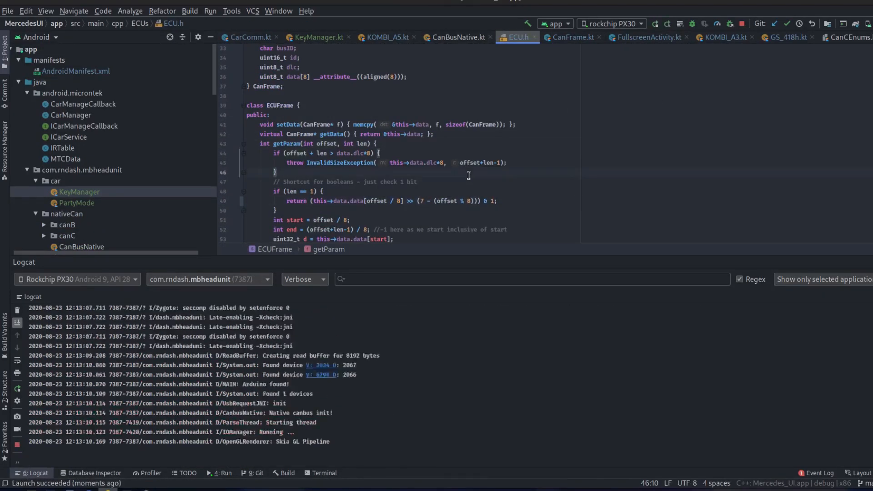
left_click(314, 37)
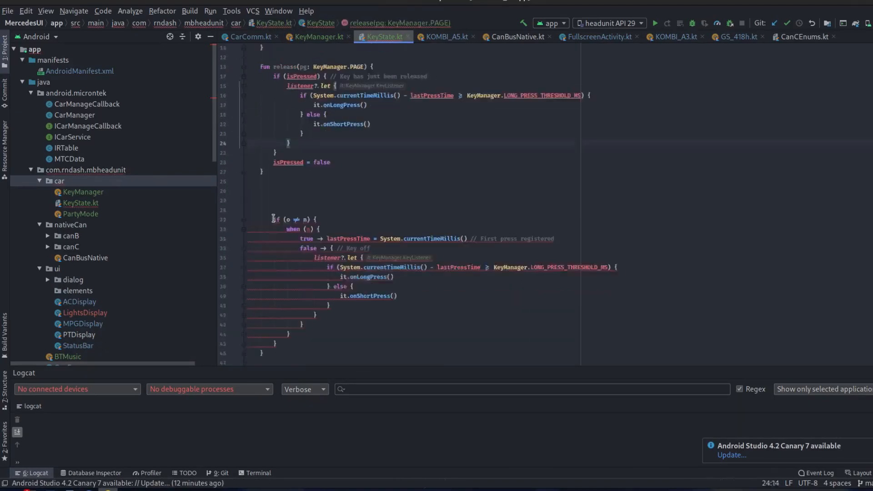
Add press() and registerListener() to KeyState; give BTMusic trackAlbum, setAlbum, playNext() via Parcel and a playPrev() stub.
left_click(316, 36)
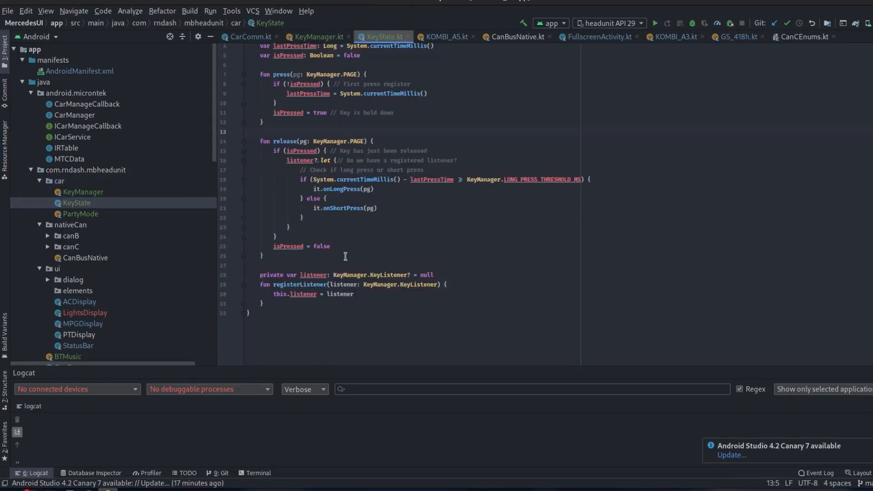
left_click(595, 37)
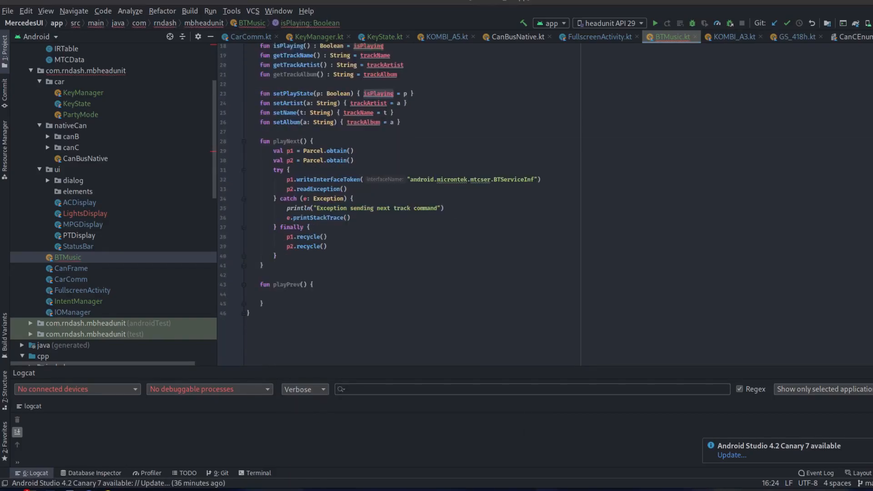
Add BTServiceInf.java under android.microntek.mtcser and a BTMusic init block targeting the BlueToothService component.
scroll("up", 3)
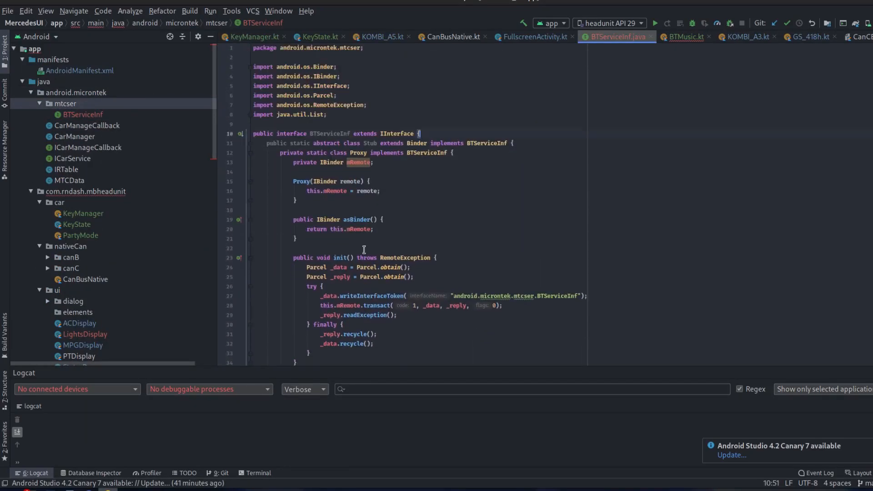
left_click(681, 37)
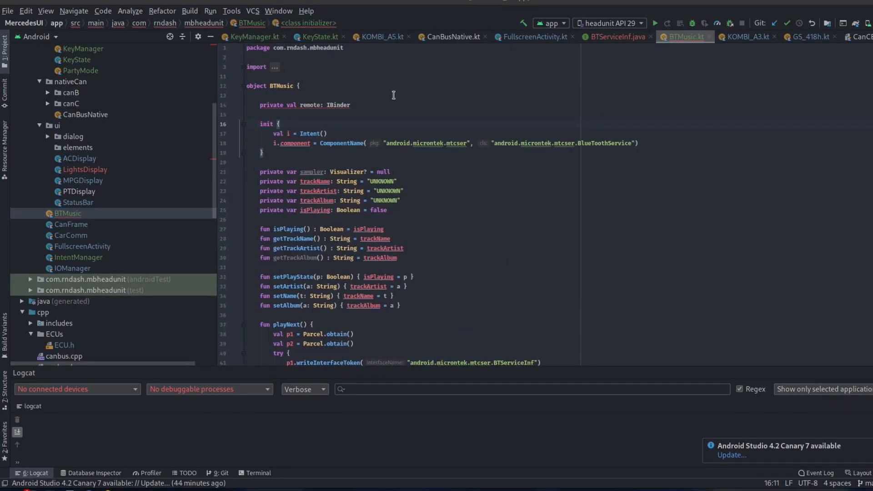